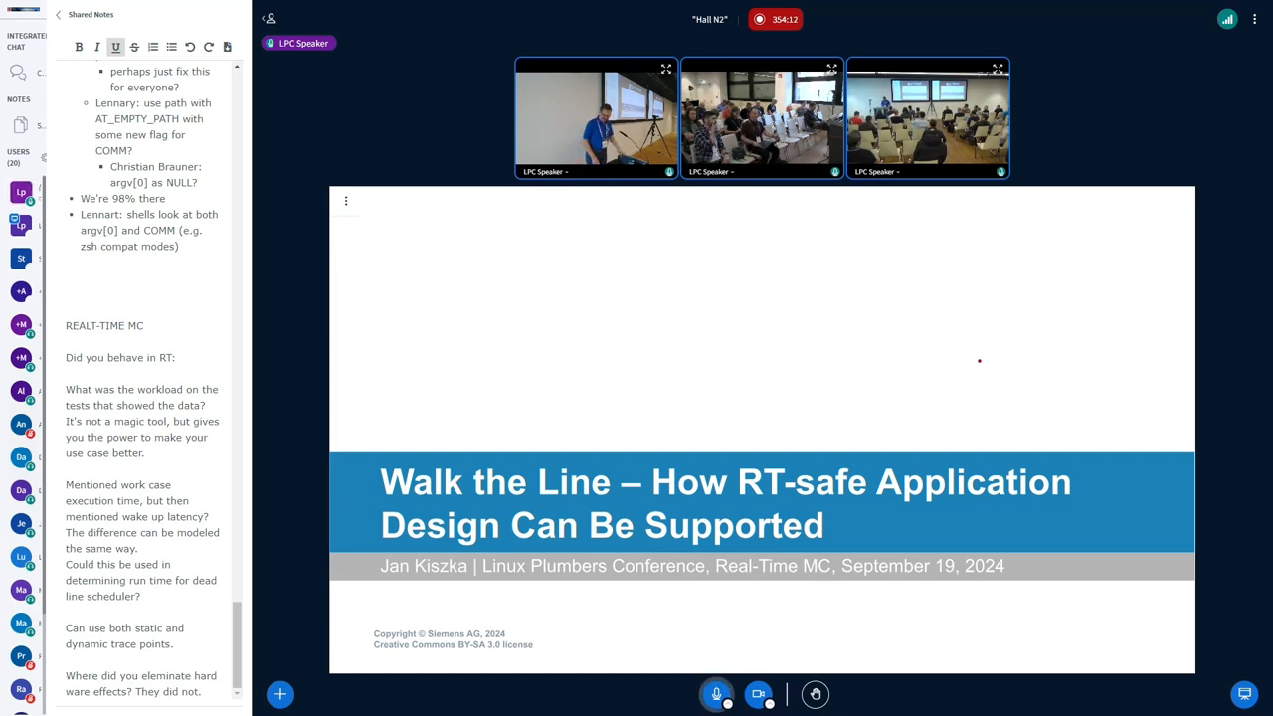
mouse_move(1165, 207)
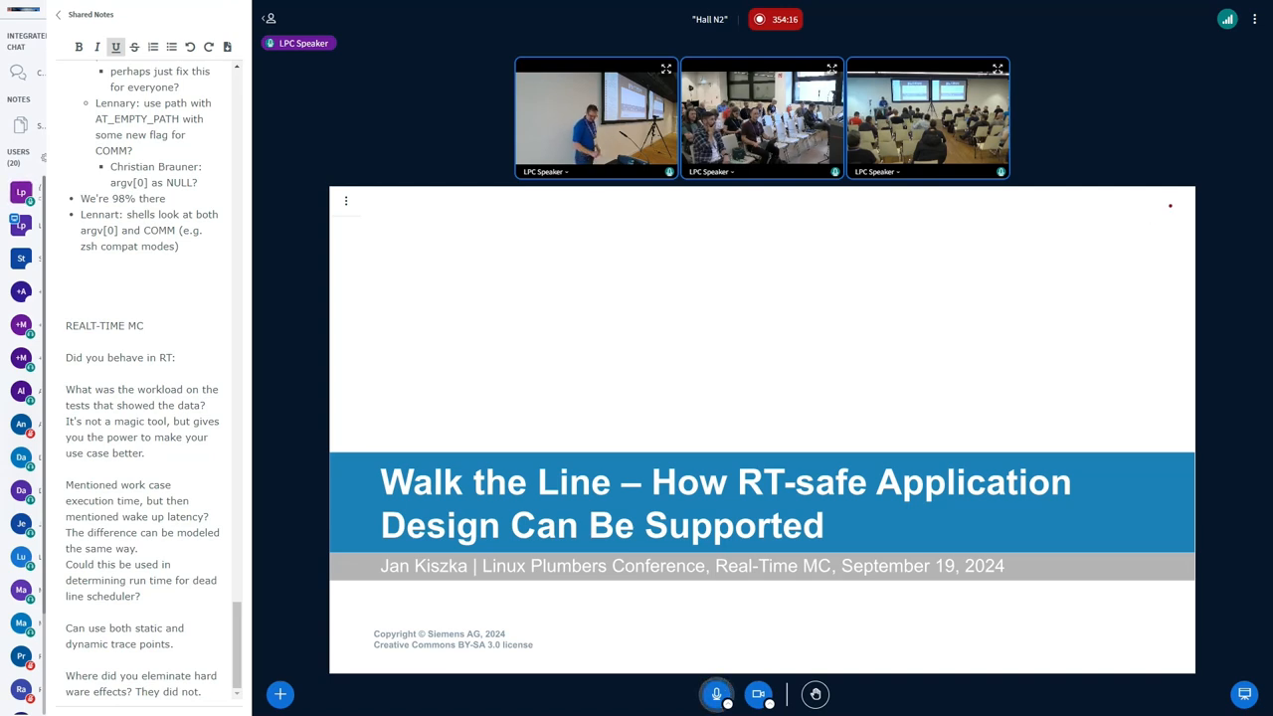
mouse_move(1070, 329)
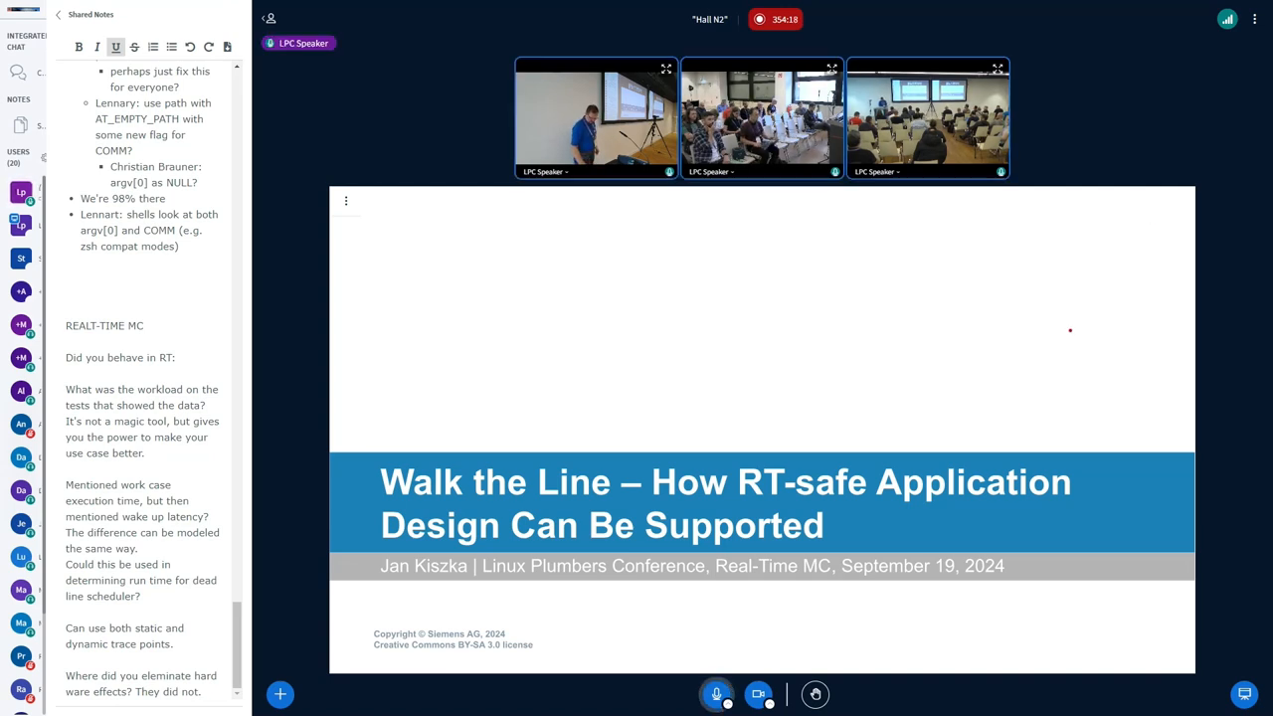